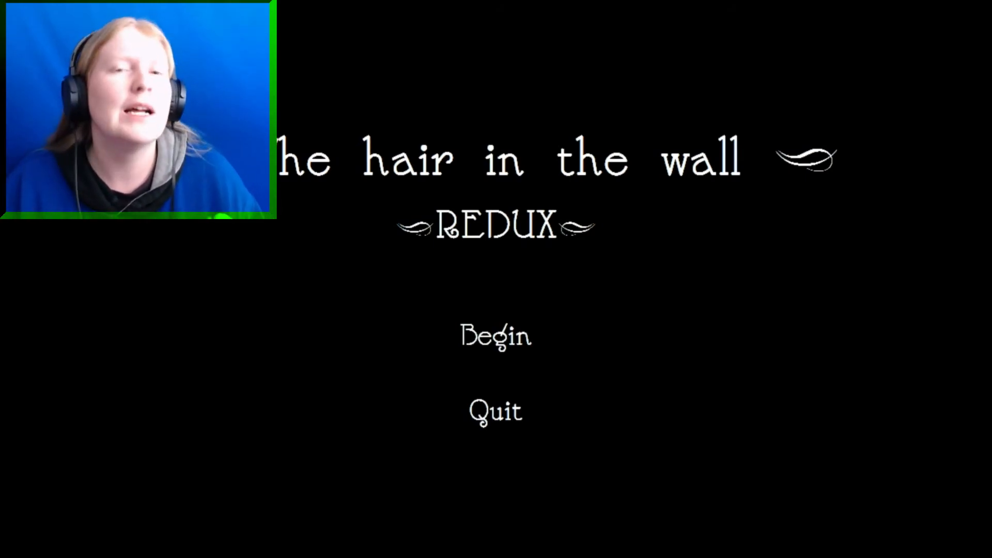
- Begin the game and read past the moving-in and hair-discovery passages
click(495, 335)
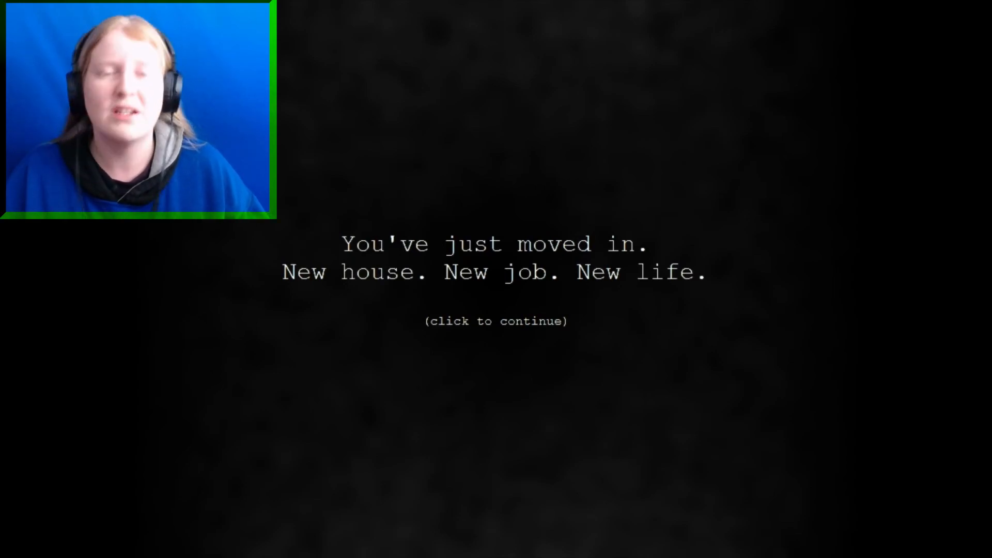
click(496, 322)
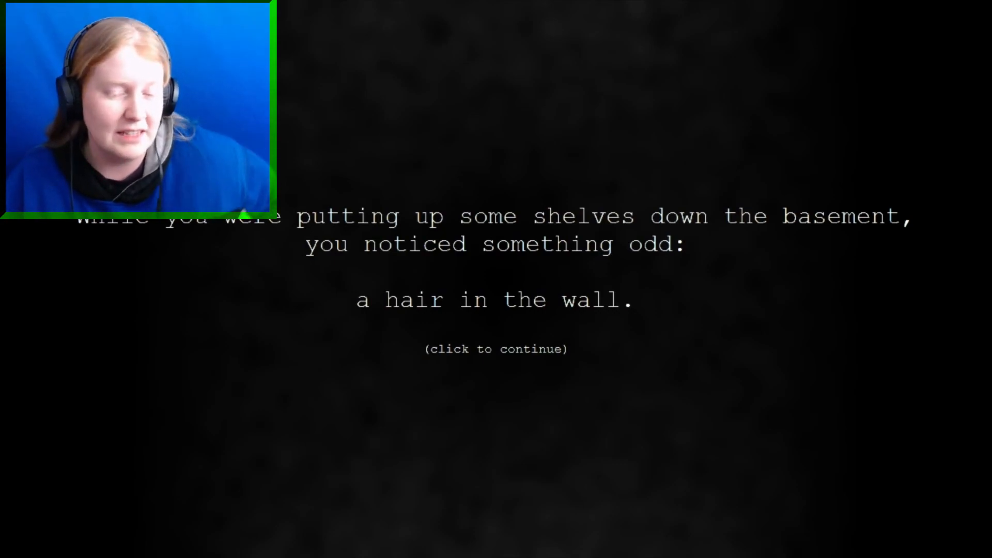
click(496, 350)
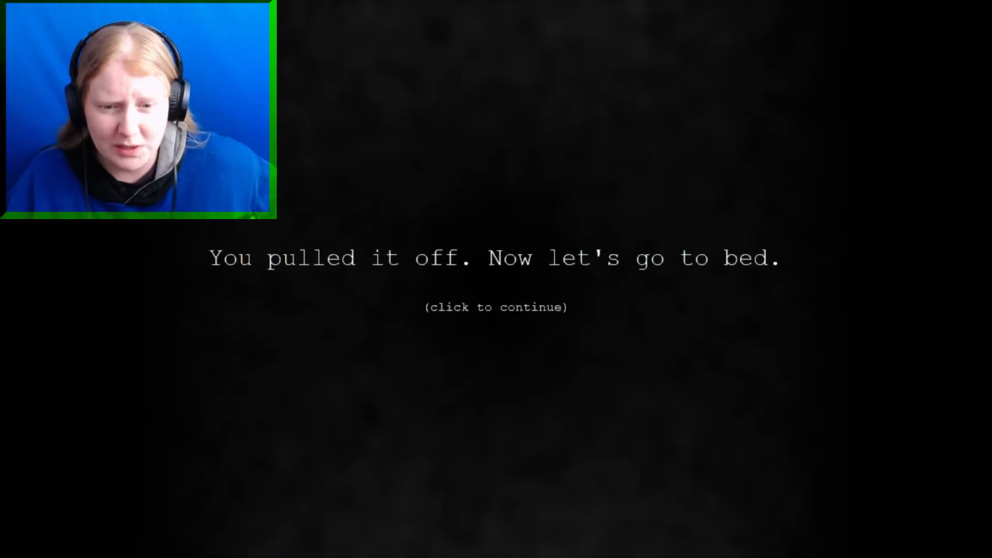
- Read past the welcome party passage and pull the returning hair off again
click(496, 308)
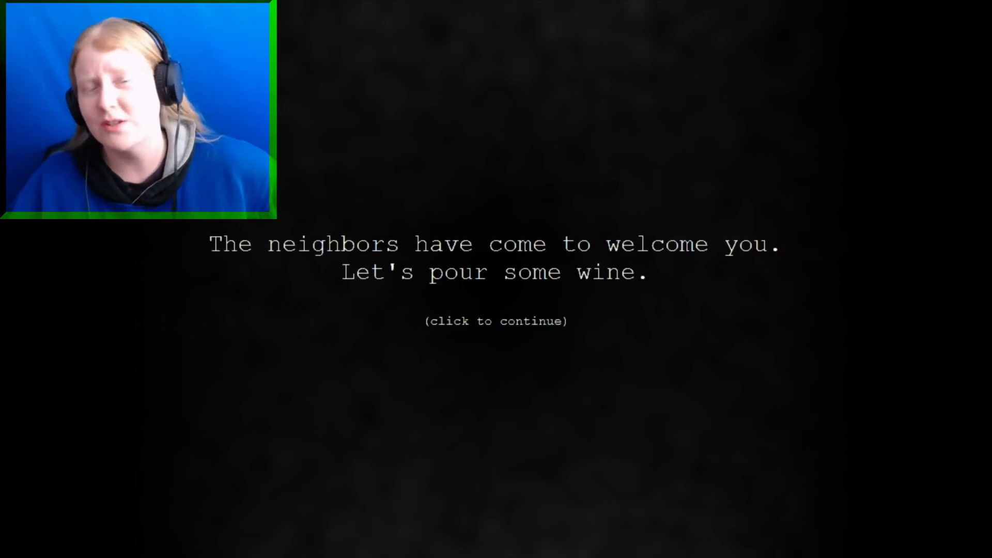
click(495, 321)
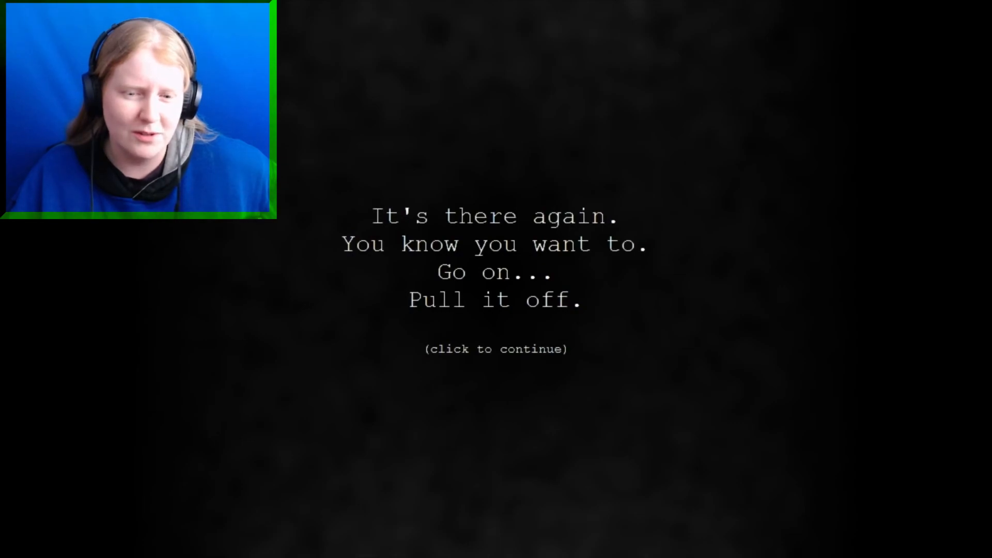
click(496, 349)
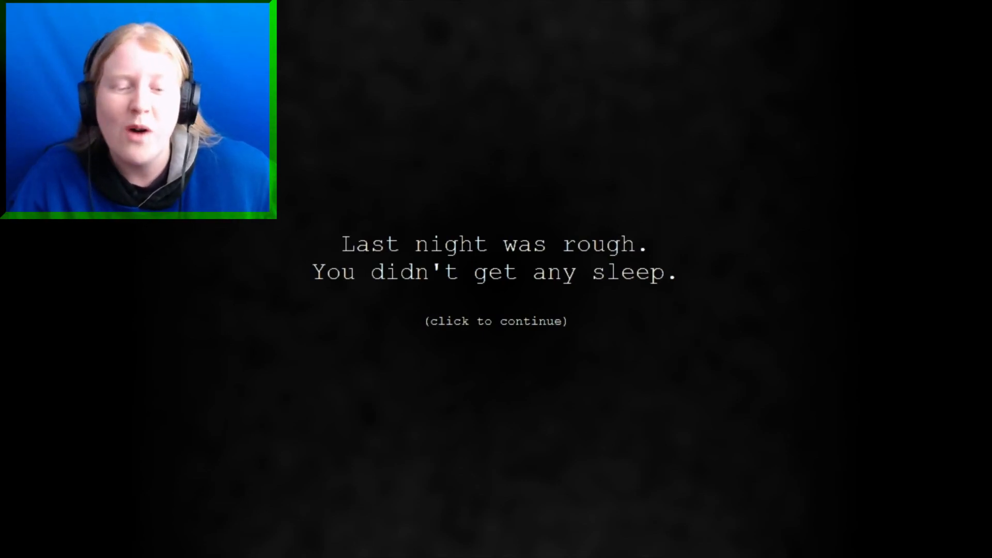
- Continue past the sleepless night, the hair's return, and being late for work
click(496, 321)
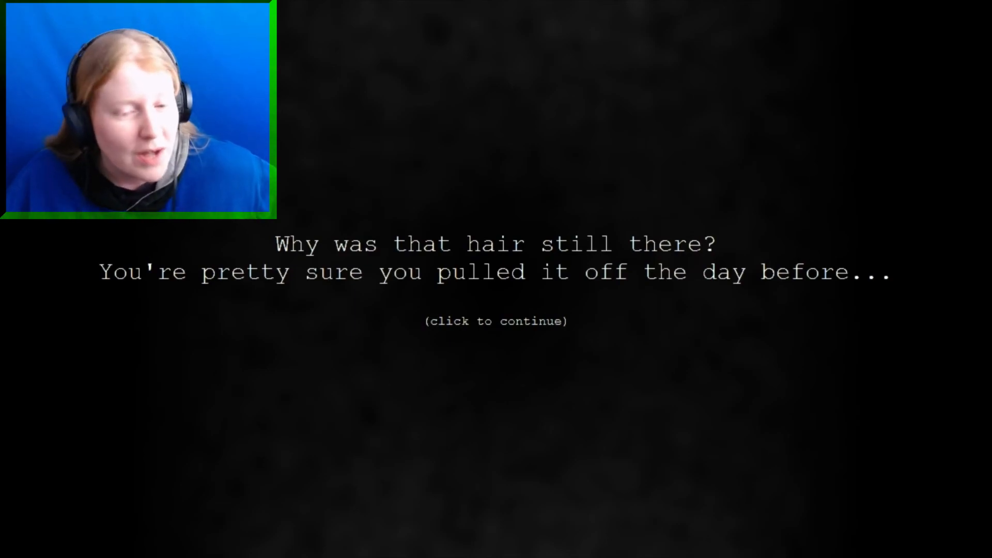
click(496, 321)
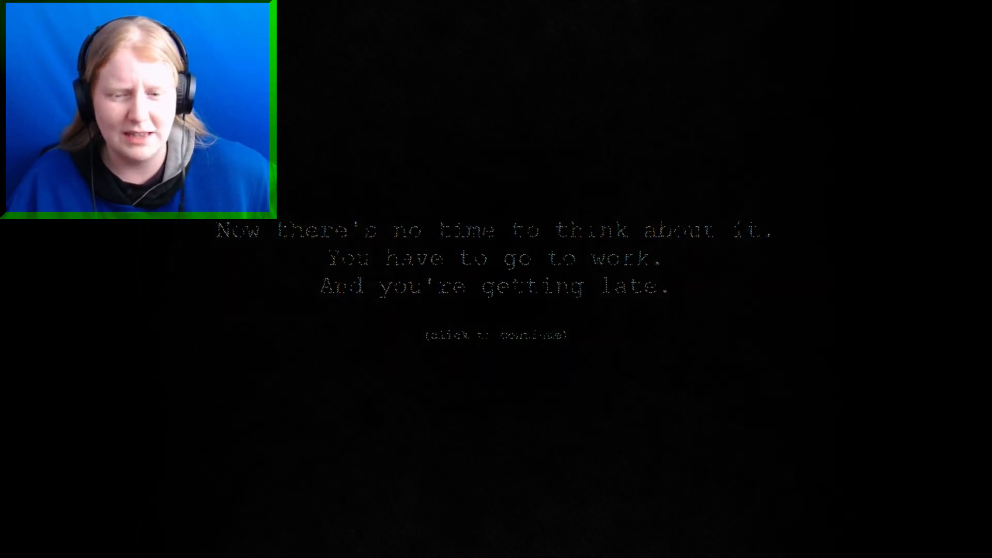
click(495, 337)
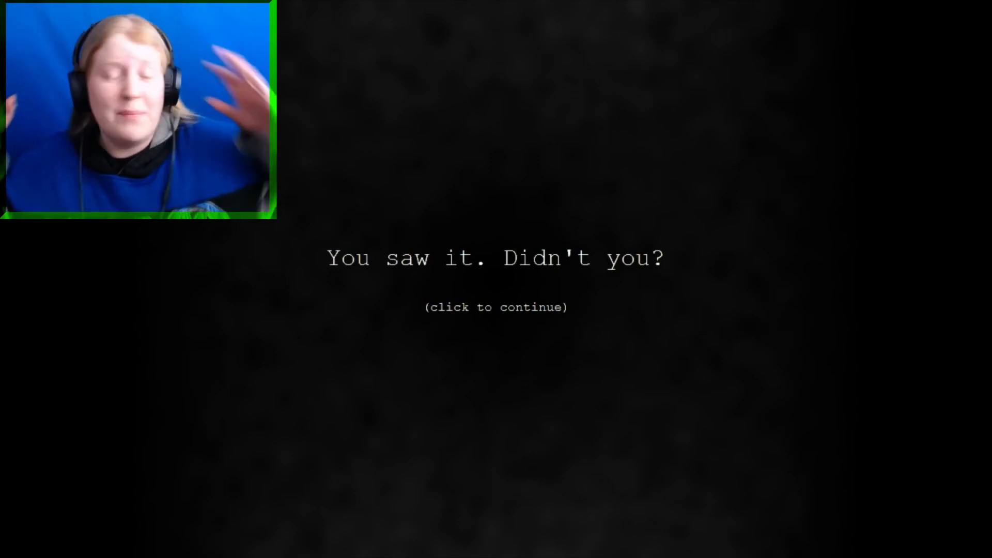
- Read past 'You saw it' and the basement worry, then go scrape the hair
click(495, 308)
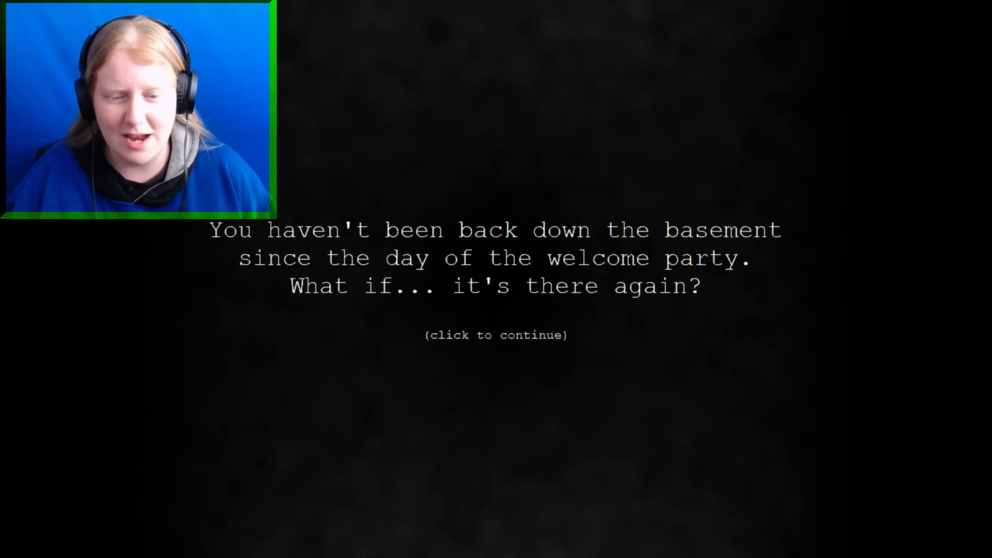
click(496, 335)
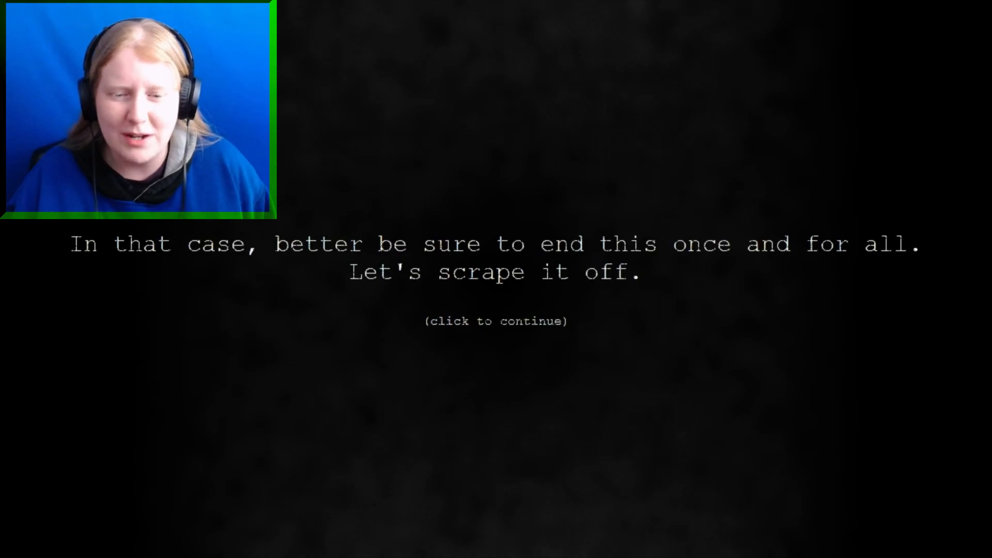
click(495, 321)
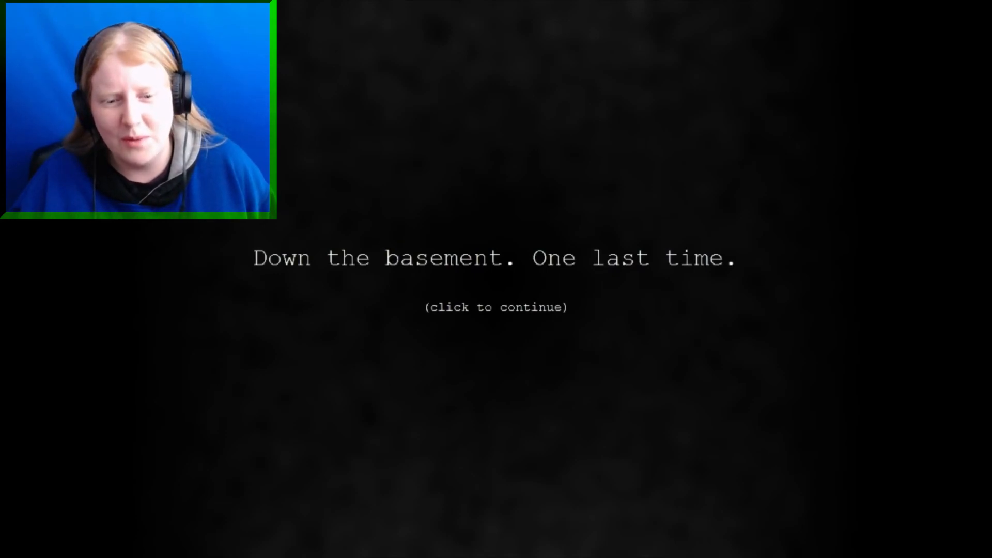
click(496, 307)
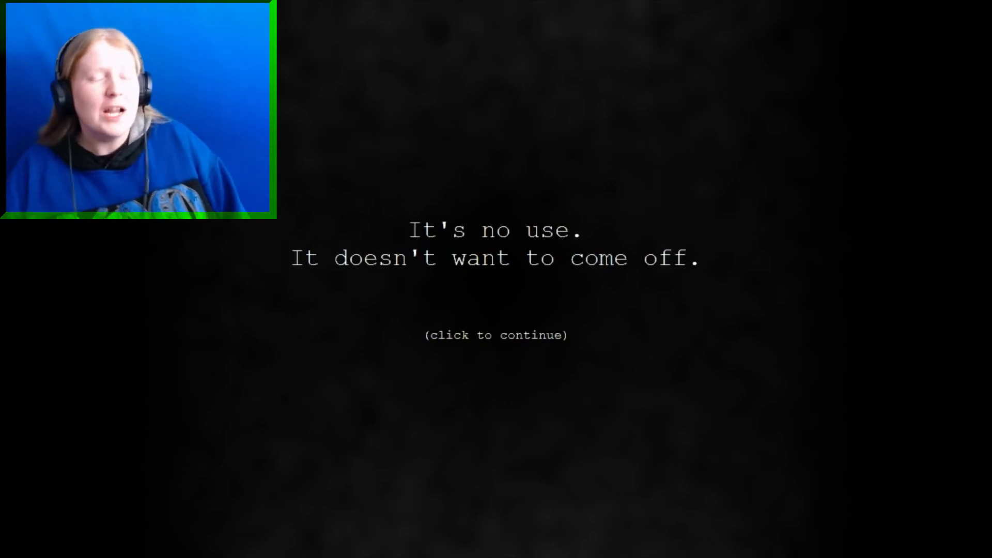
- Read past the failed removal and buy the most expensive hardware-store tool
click(495, 335)
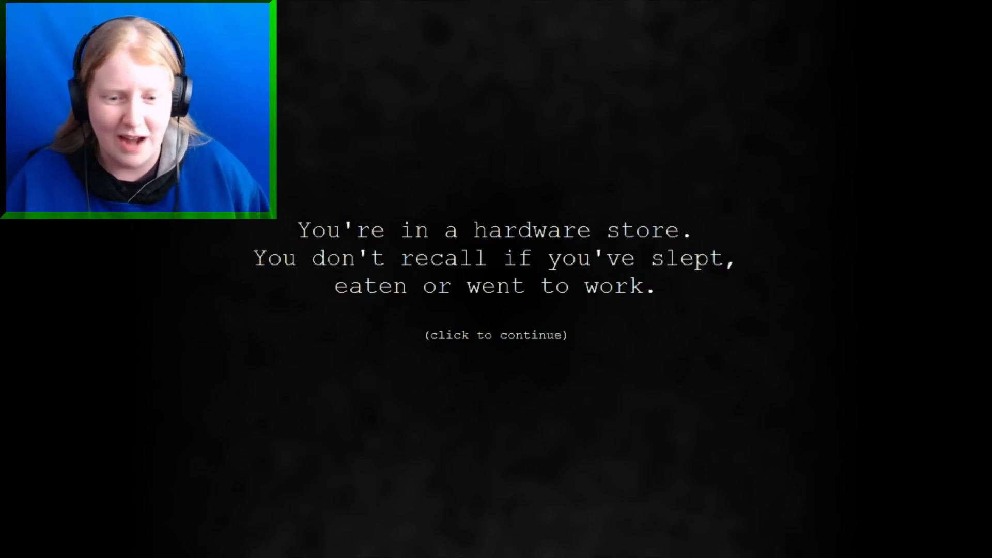
click(497, 334)
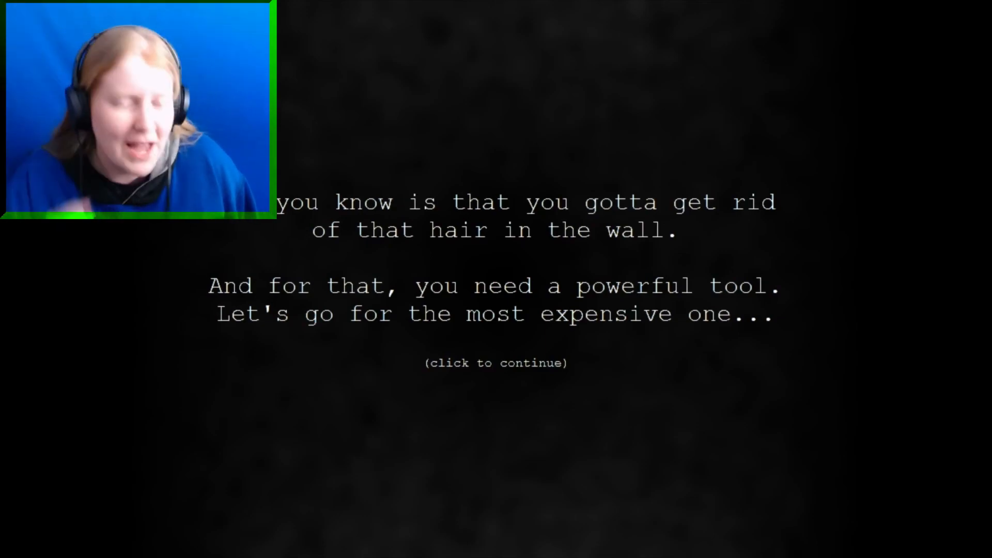
click(498, 363)
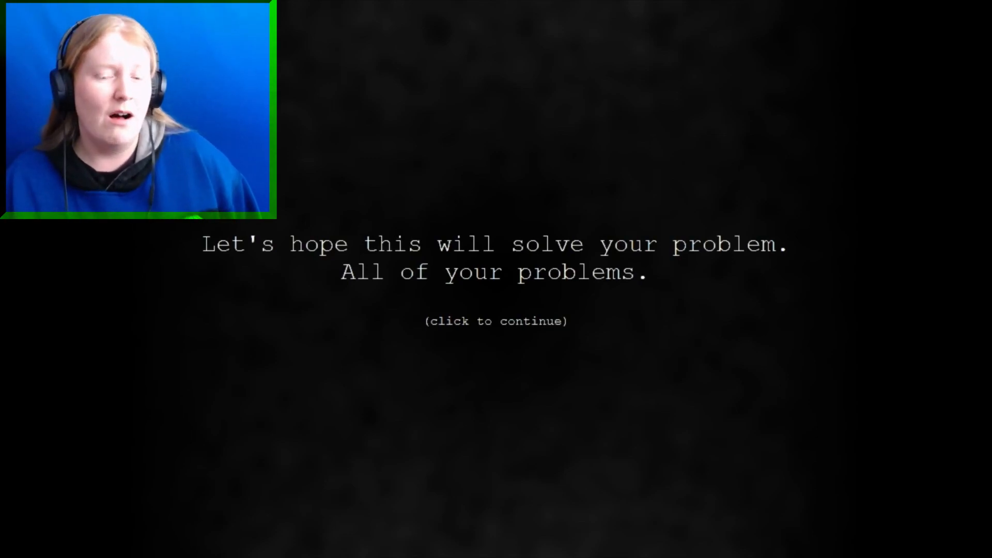
click(496, 321)
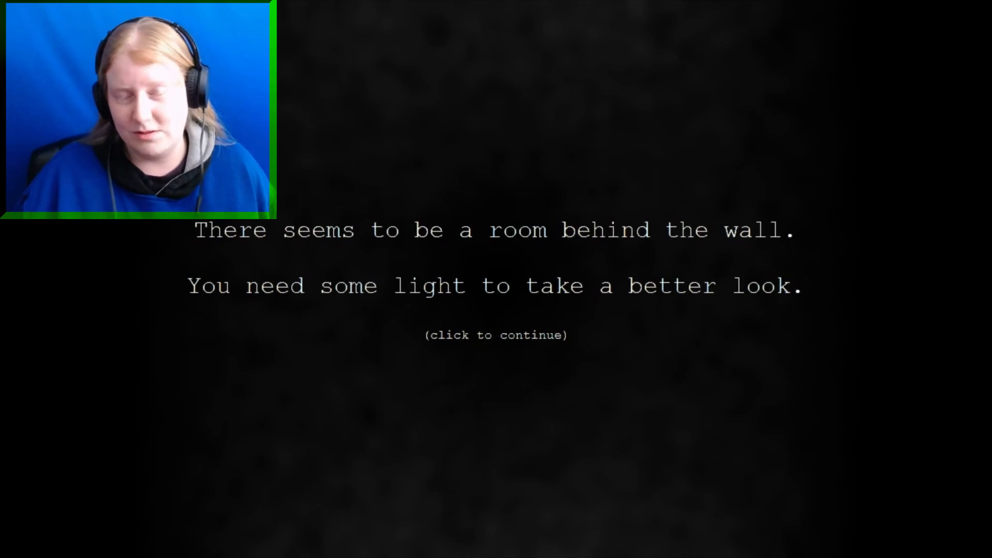
- Continue past the room behind the wall and the forgotten flashlight line
click(496, 334)
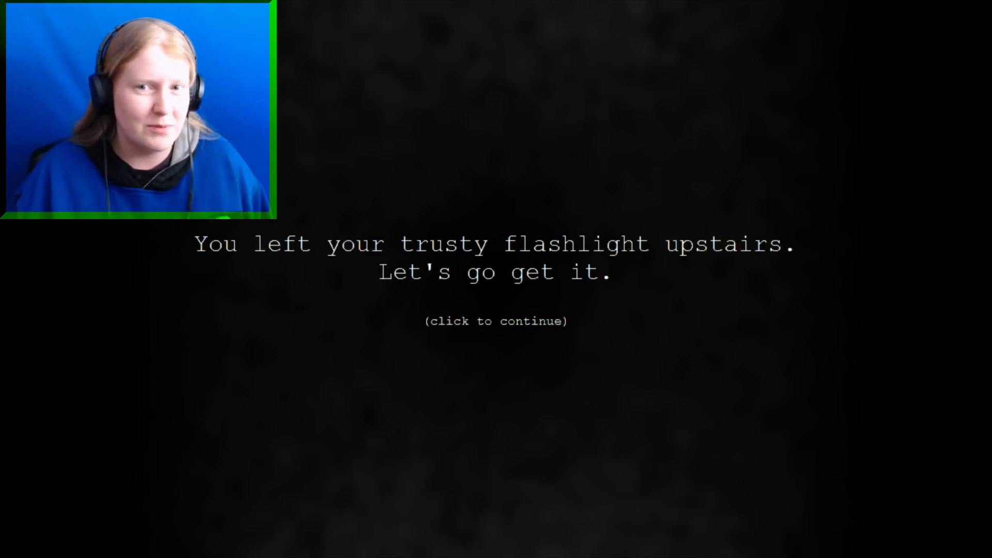
click(496, 321)
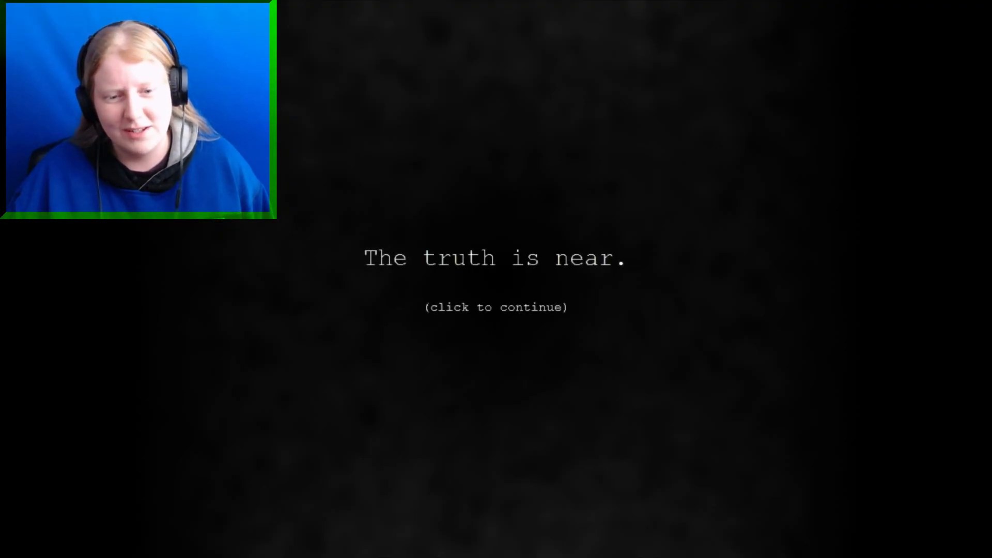
- Read past 'The truth is near', the vanished hole, and the best night's sleep
click(497, 307)
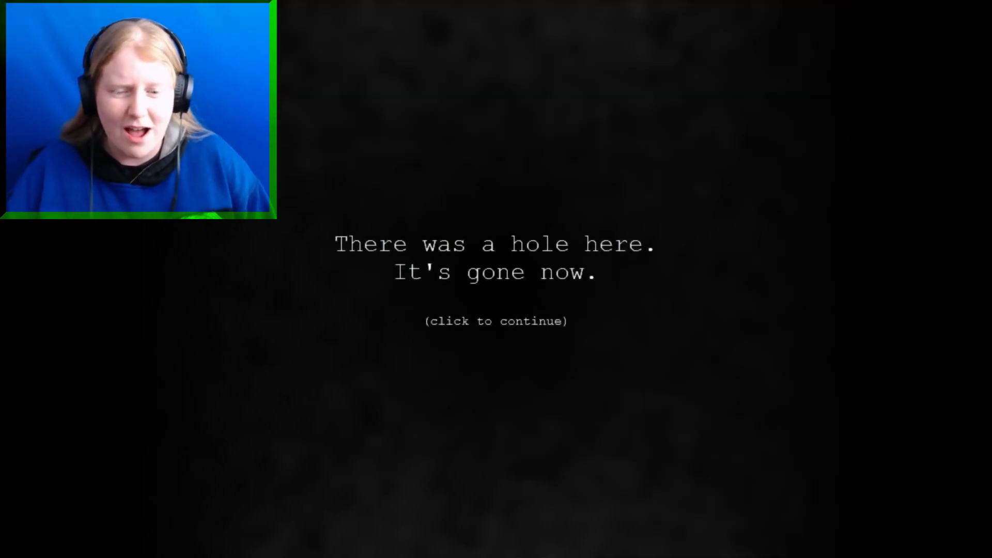
click(496, 322)
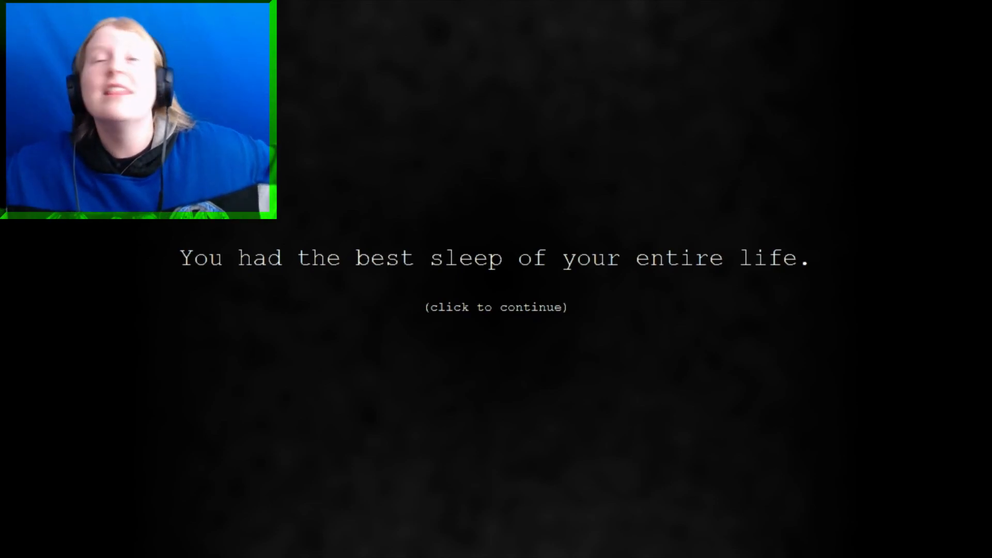
click(494, 321)
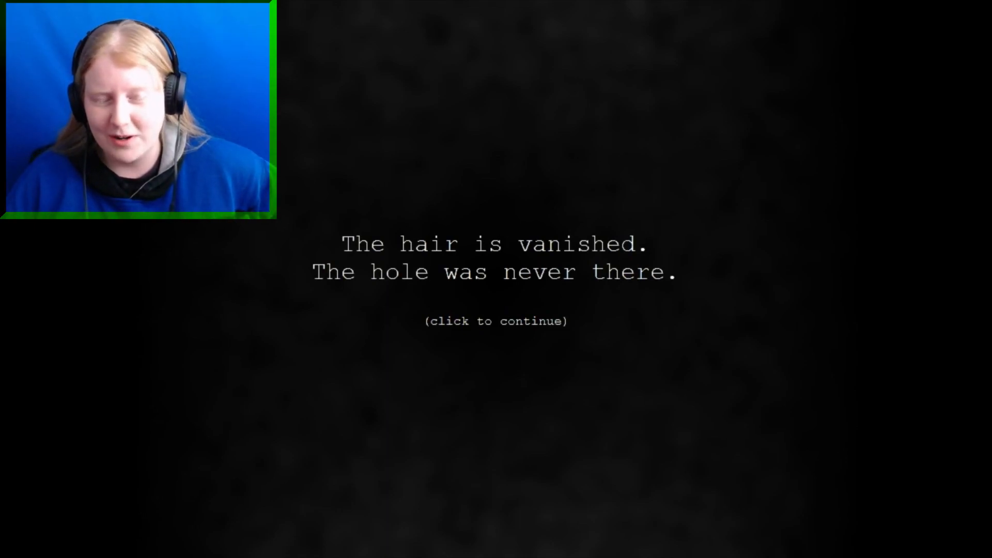
click(495, 321)
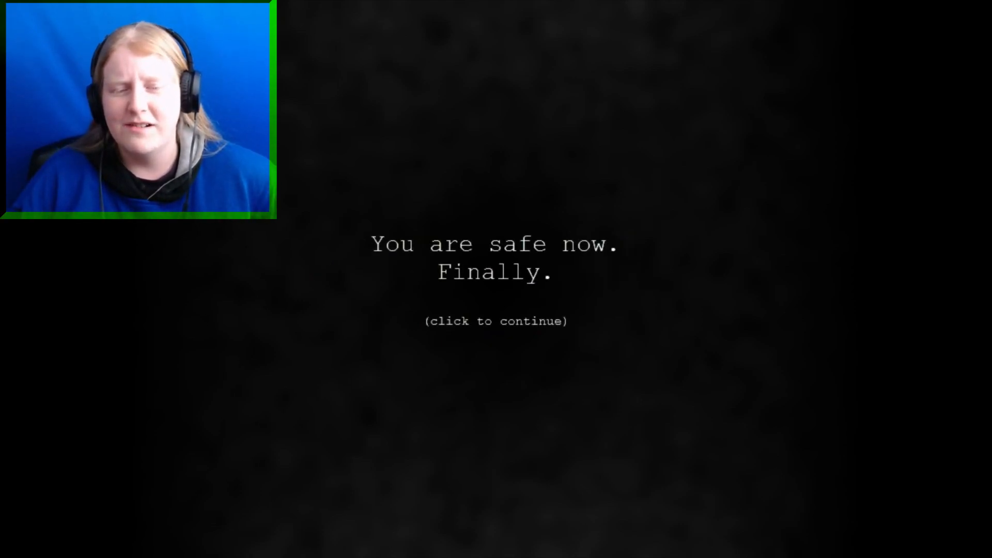
- Continue past 'You are safe now. Finally.'
click(496, 321)
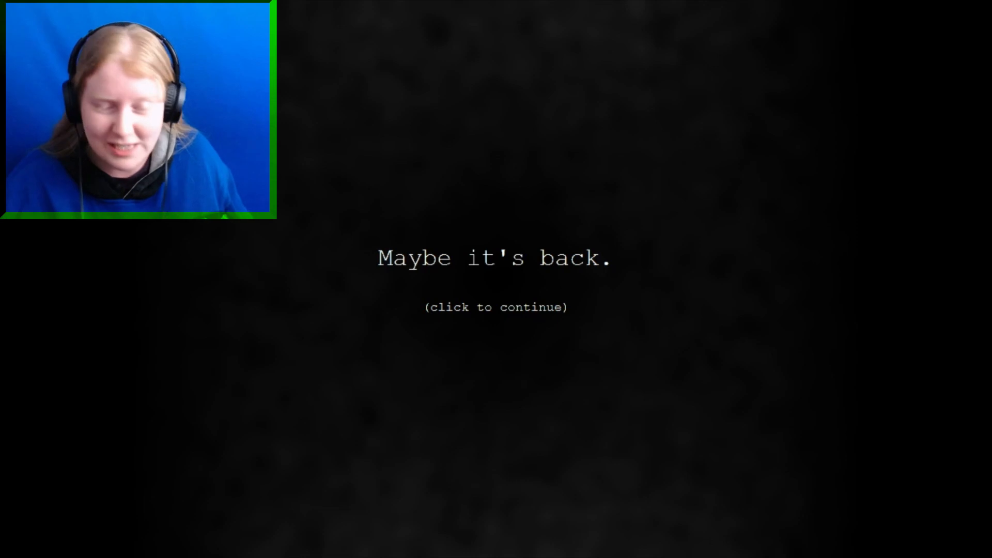
- Read past 'Maybe it's back', 'Don't leave your bed' and 'Don't go down there'
click(495, 308)
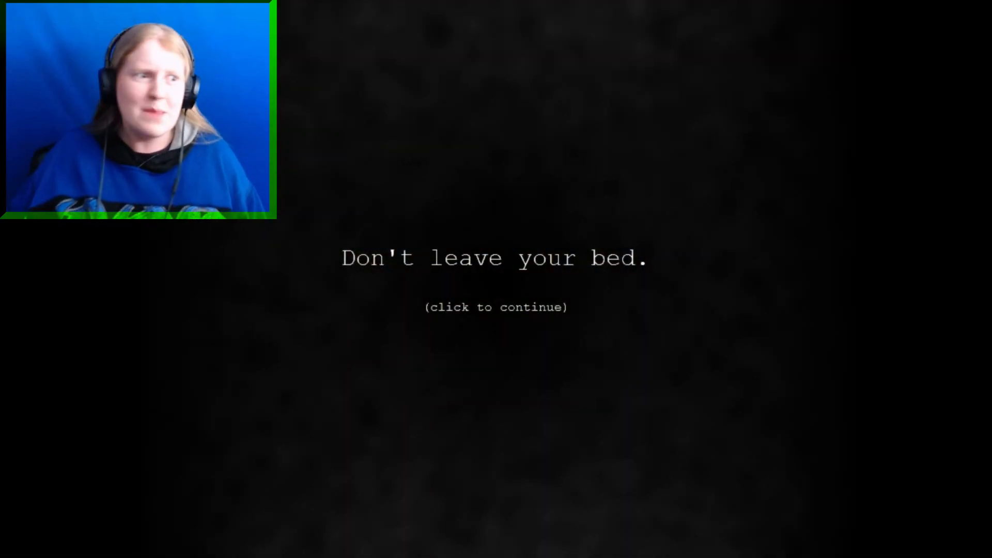
click(496, 307)
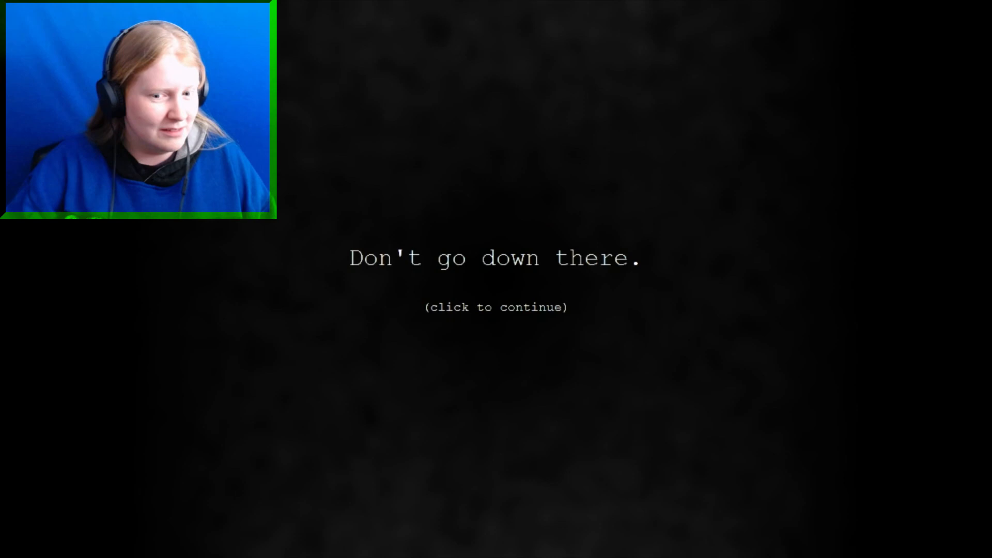
click(495, 307)
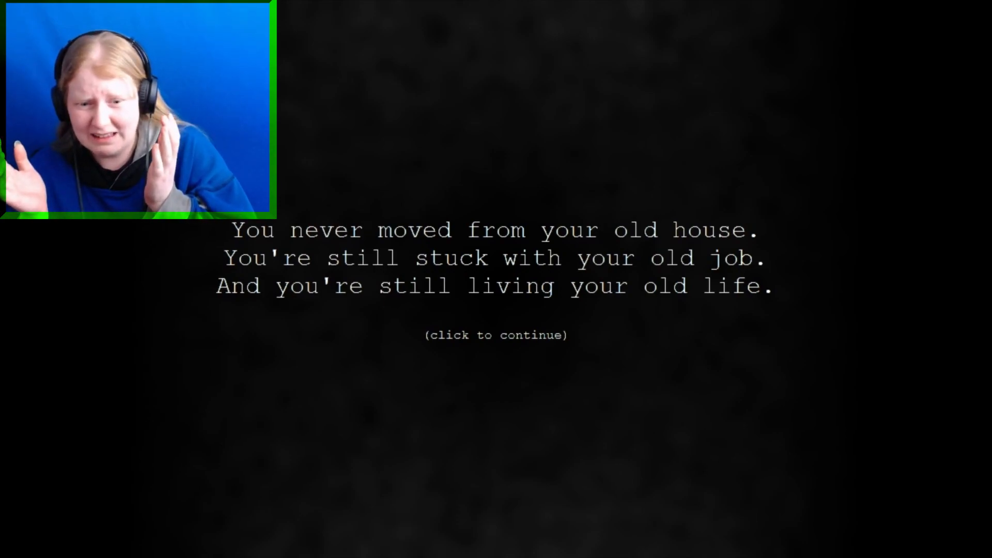
- Read the old house and voice reveals, then choose 'click to end your life'
click(495, 334)
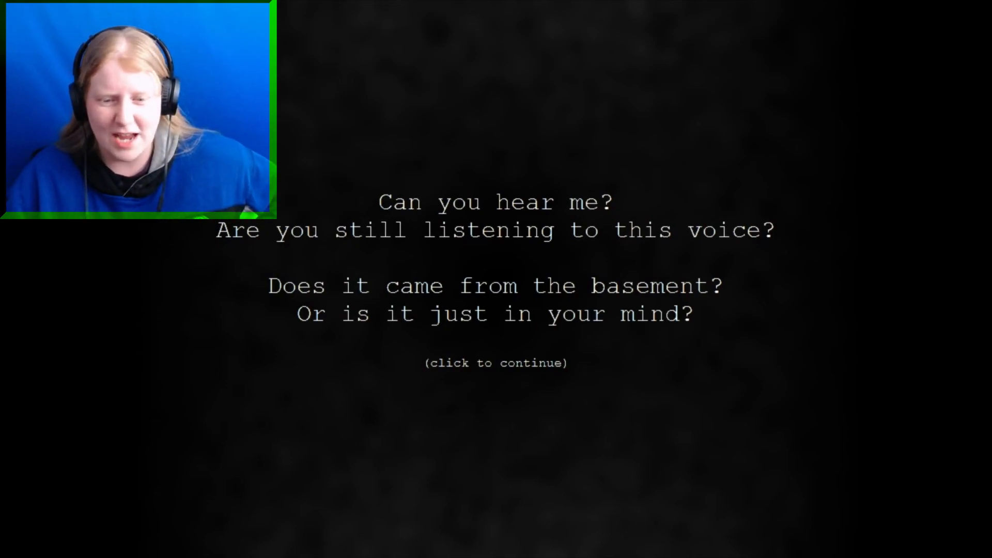
click(496, 362)
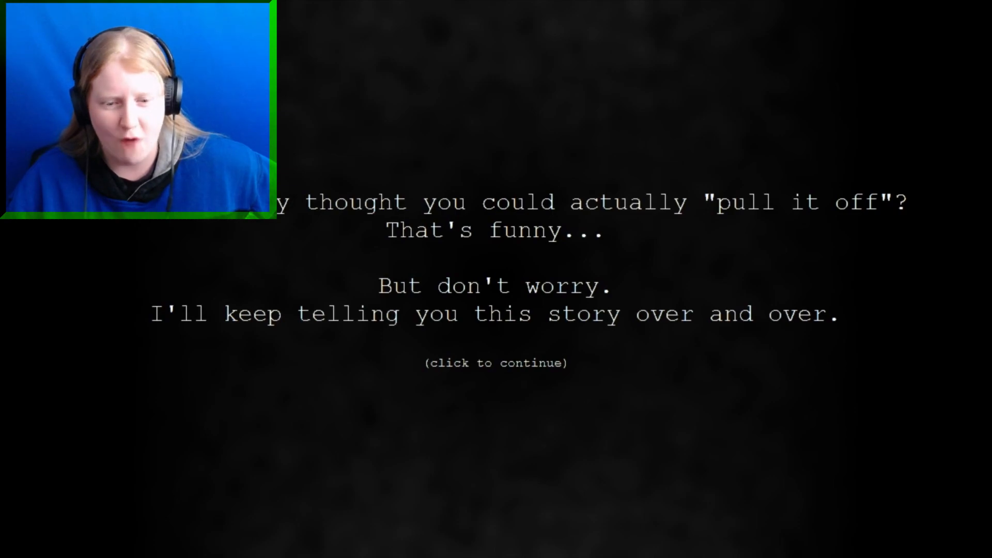
click(496, 363)
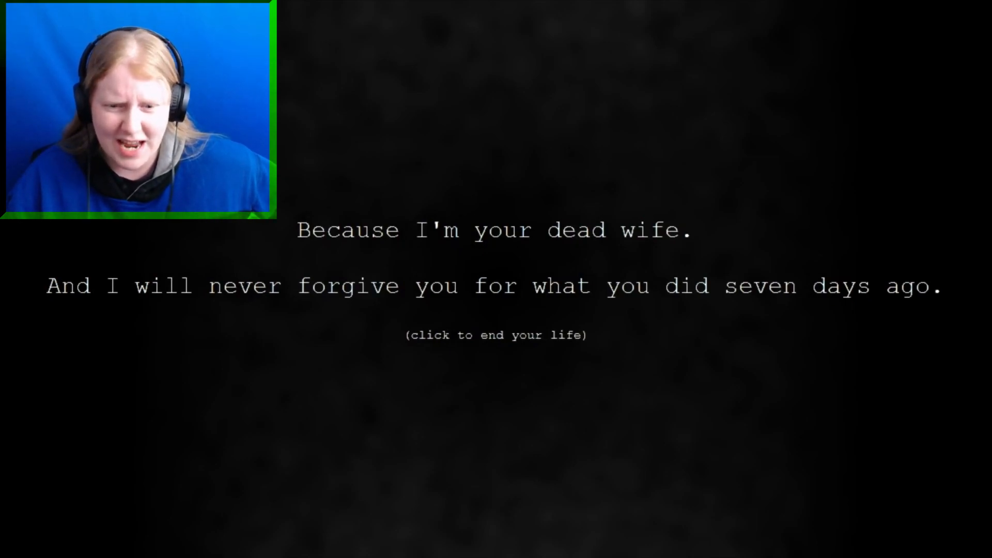
click(497, 334)
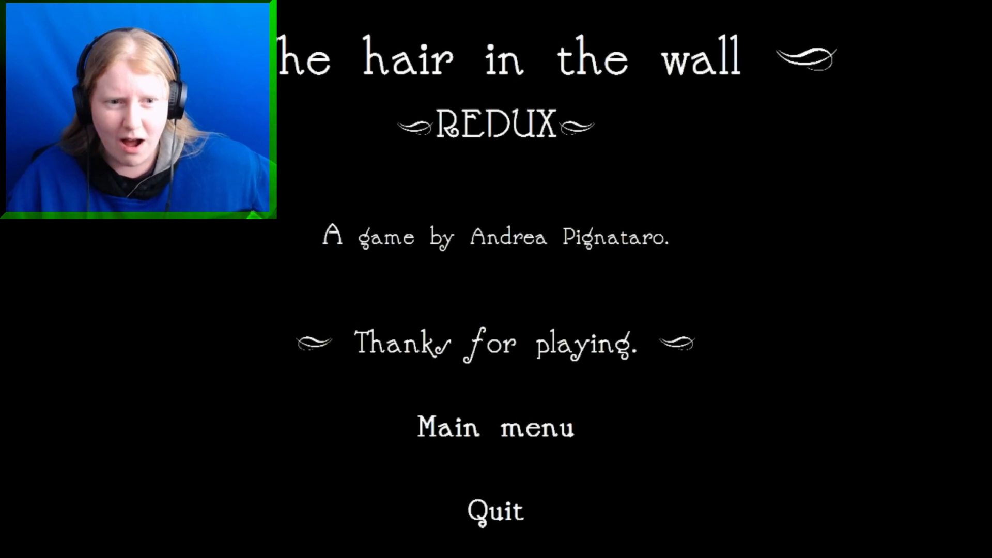